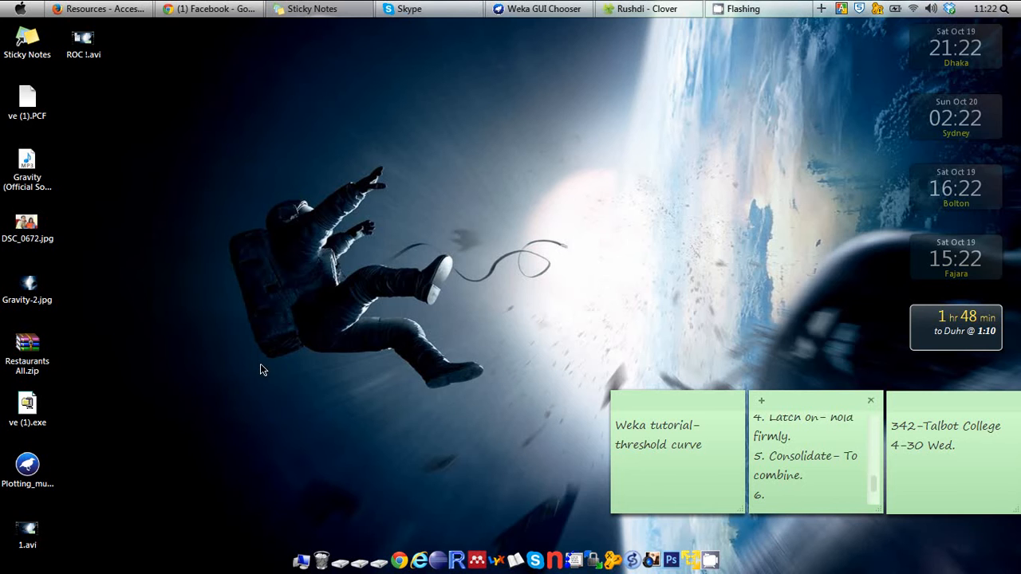
Start Weka from the dock and choose Explorer in the GUI Chooser
left_click(538, 9)
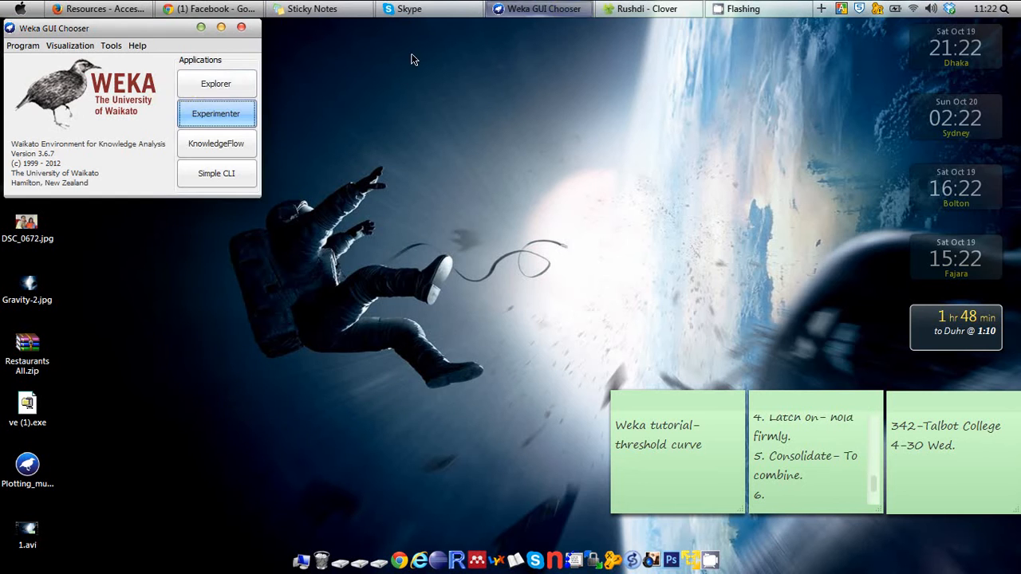
left_click(215, 83)
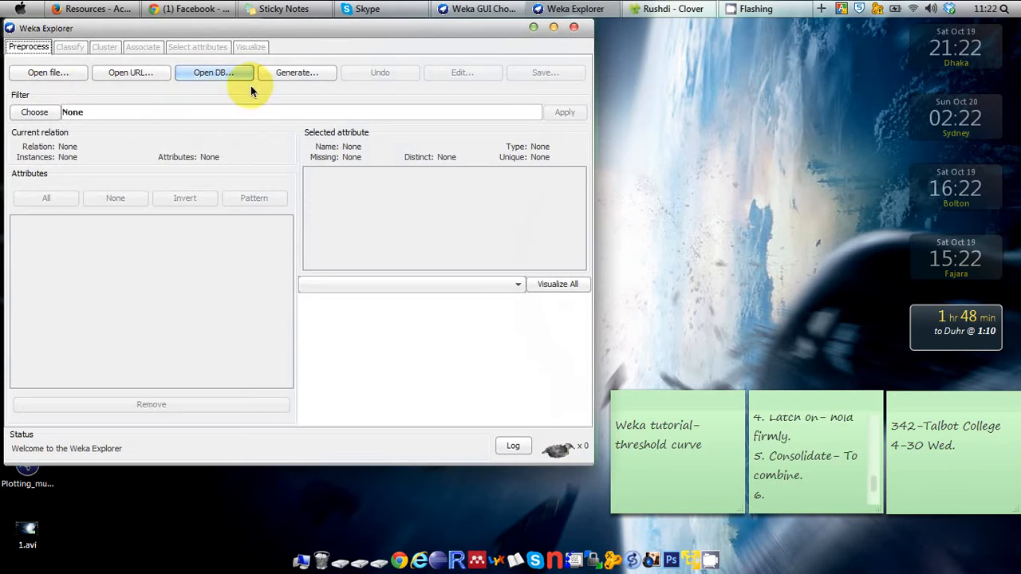
Load diabetes.arff from C:\Program Files (x86)\Weka-3-6\data, giving 768 instances and 9 attributes
left_click(48, 72)
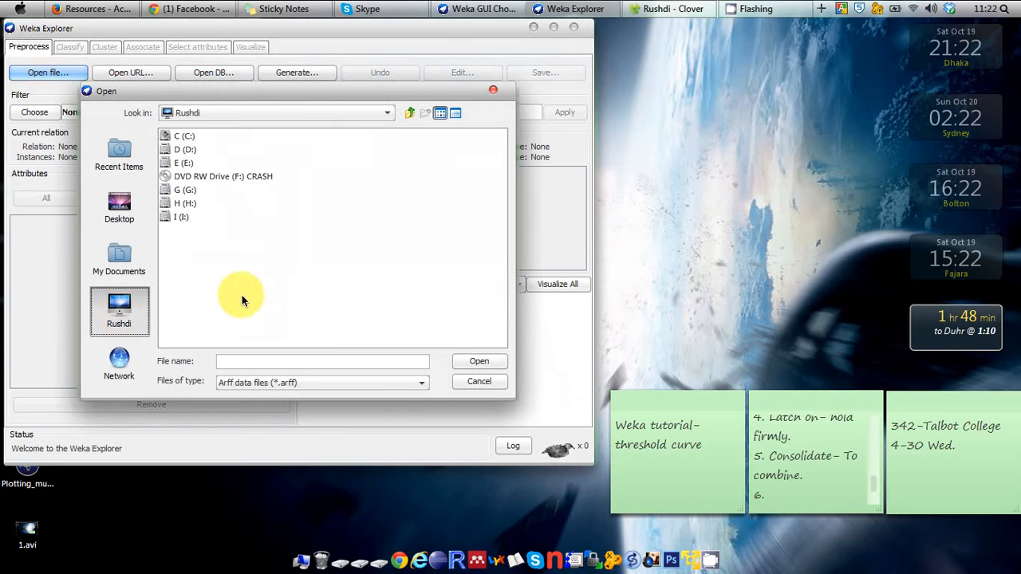
left_click(184, 136)
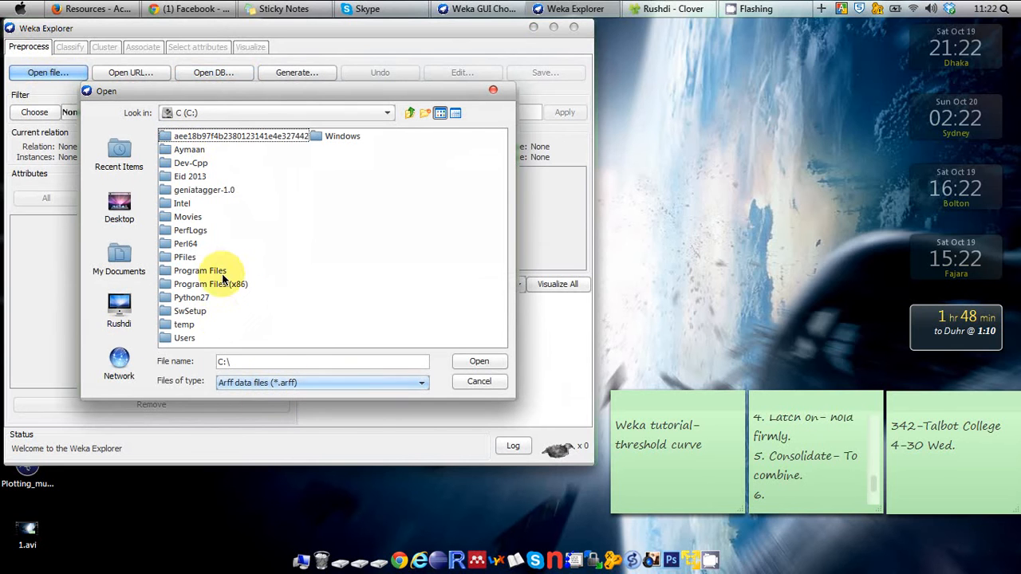
double_click(211, 283)
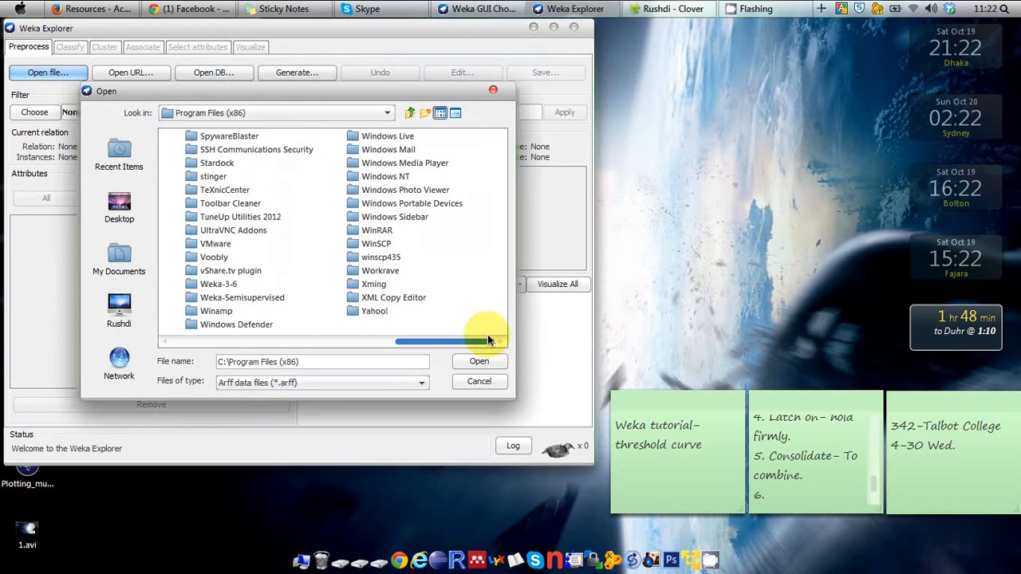
left_click(218, 284)
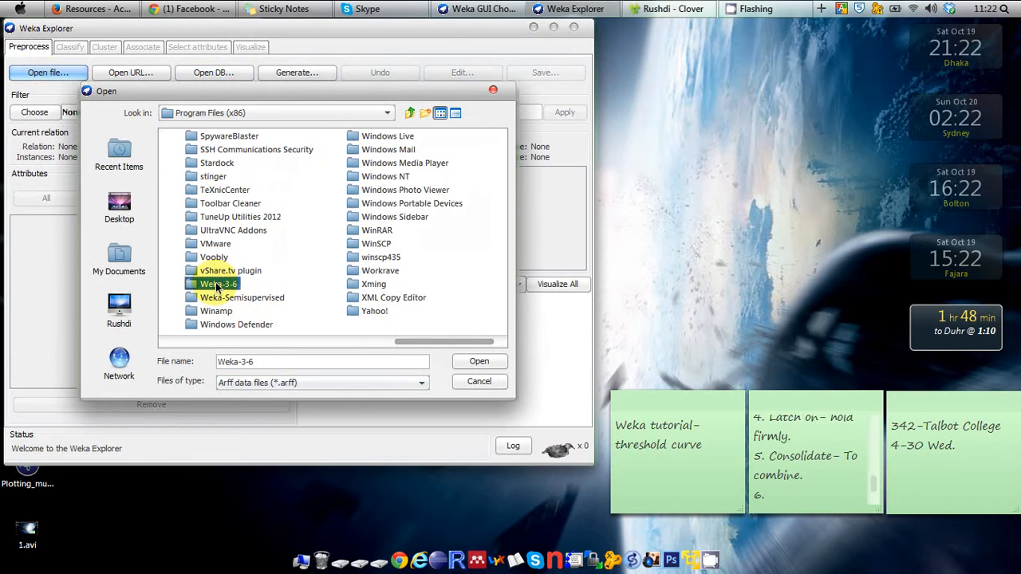
double_click(217, 283)
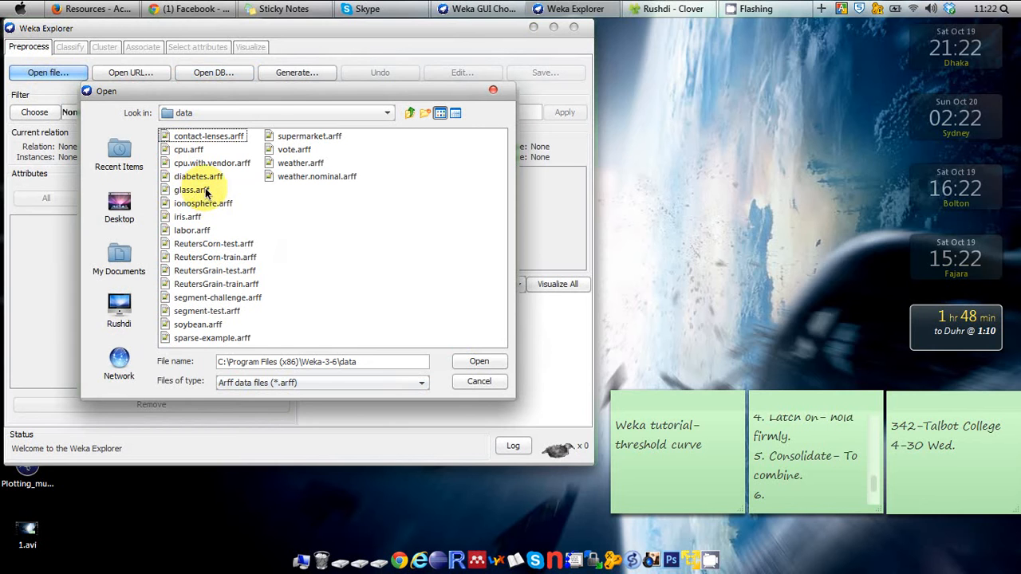
left_click(198, 176)
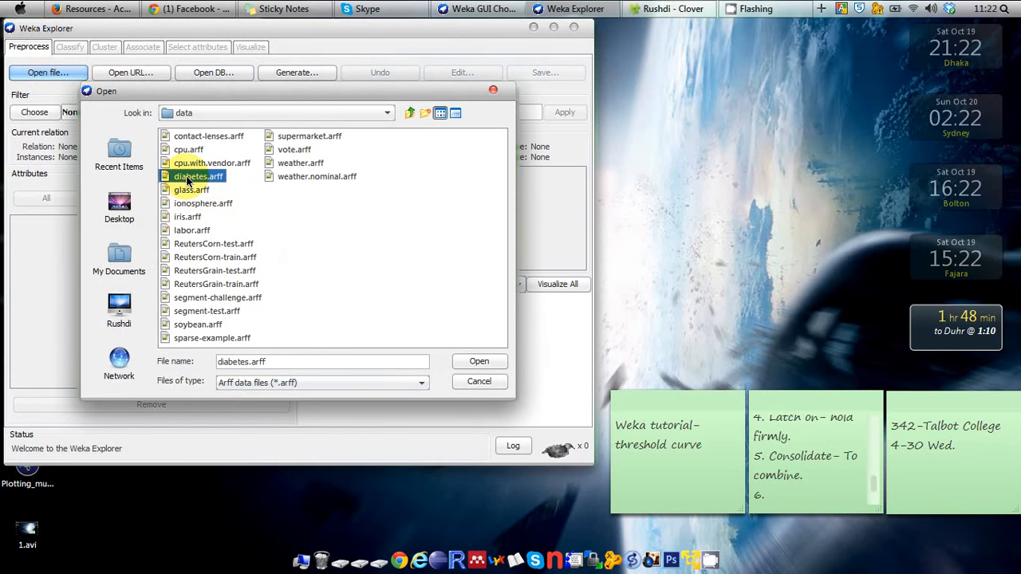
left_click(478, 361)
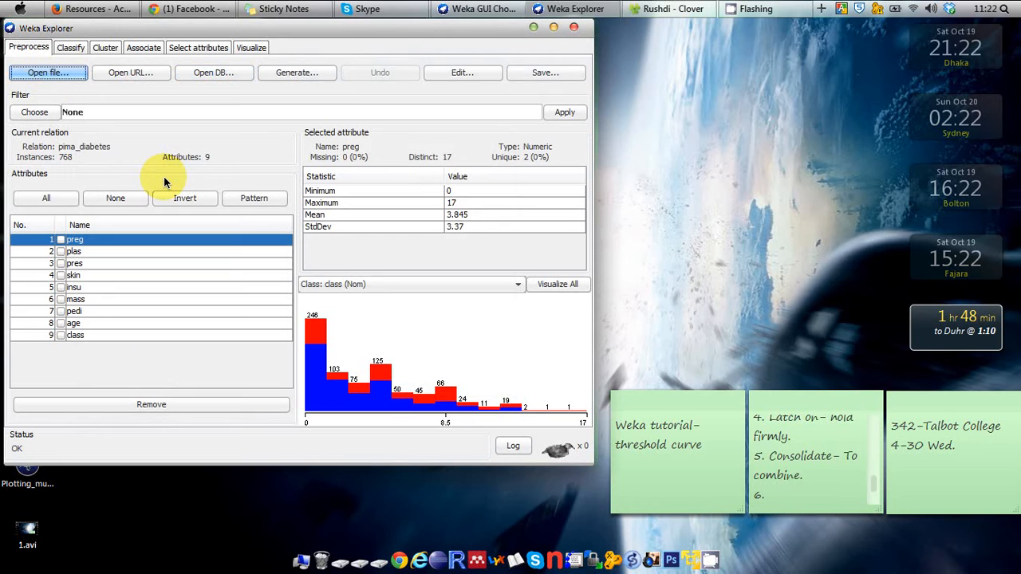
mouse_move(237, 375)
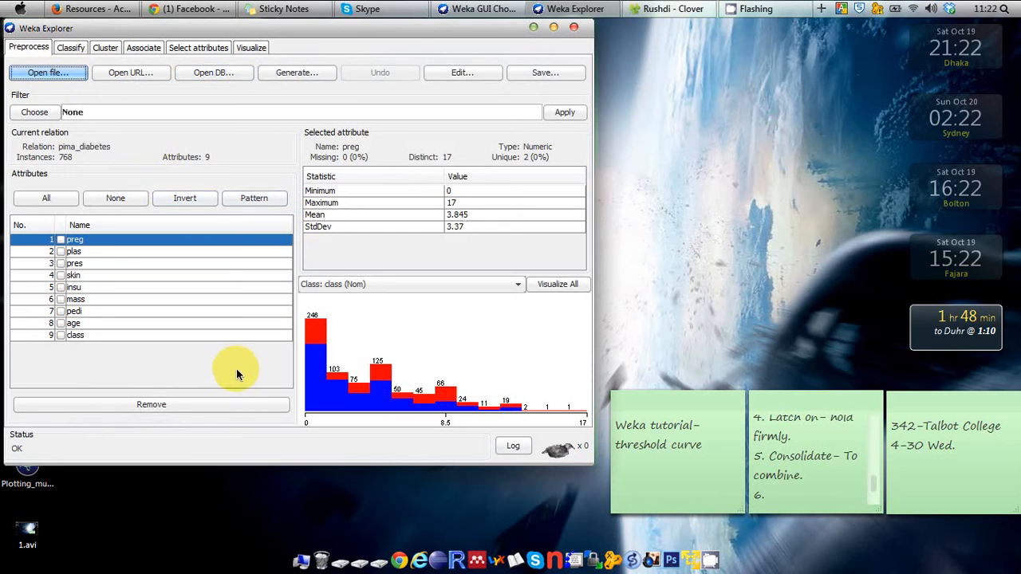
mouse_move(212, 356)
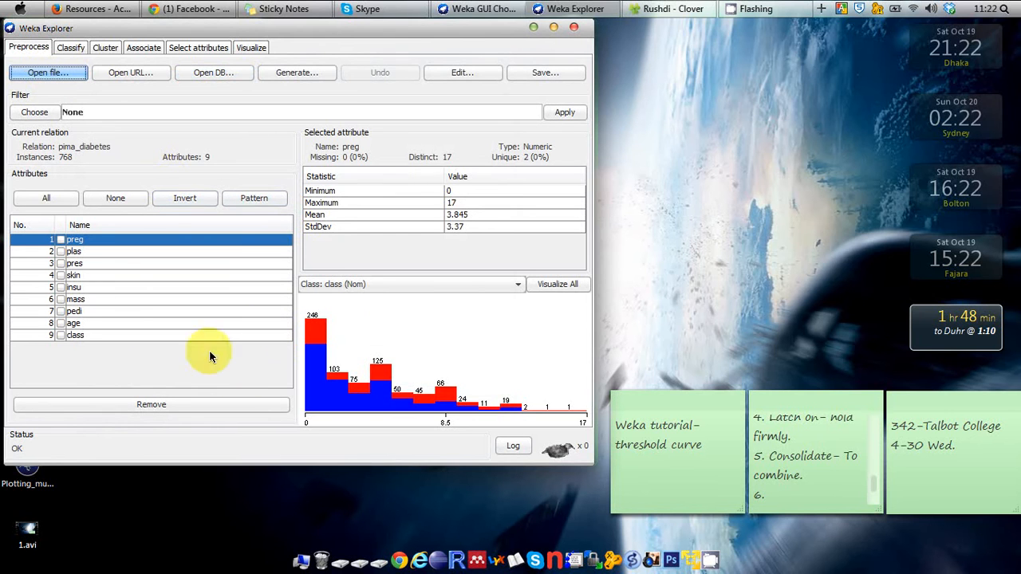
mouse_move(90, 341)
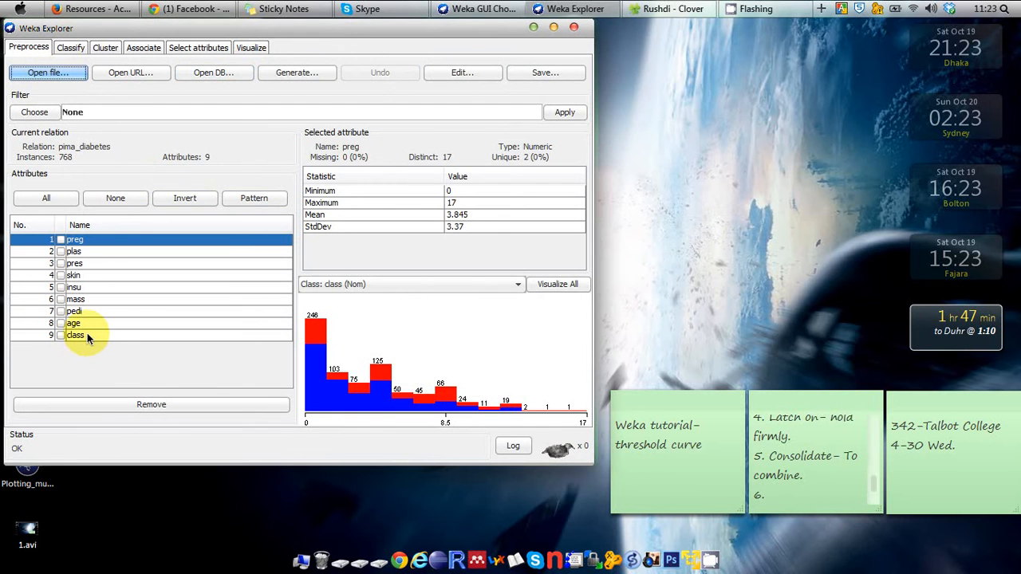
Select the class attribute to see 500 tested_negative and 268 tested_positive instances
left_click(75, 334)
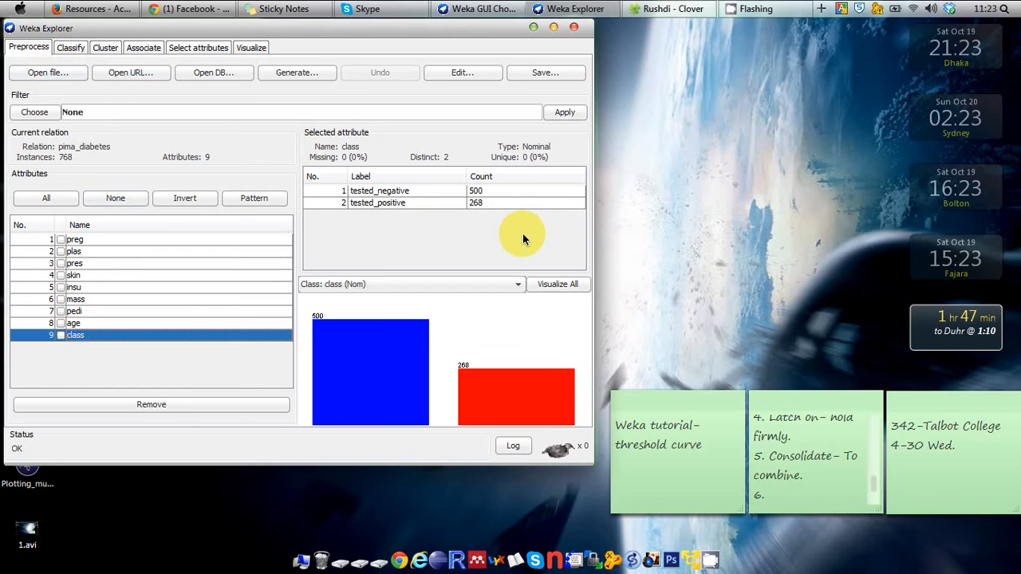
mouse_move(478, 241)
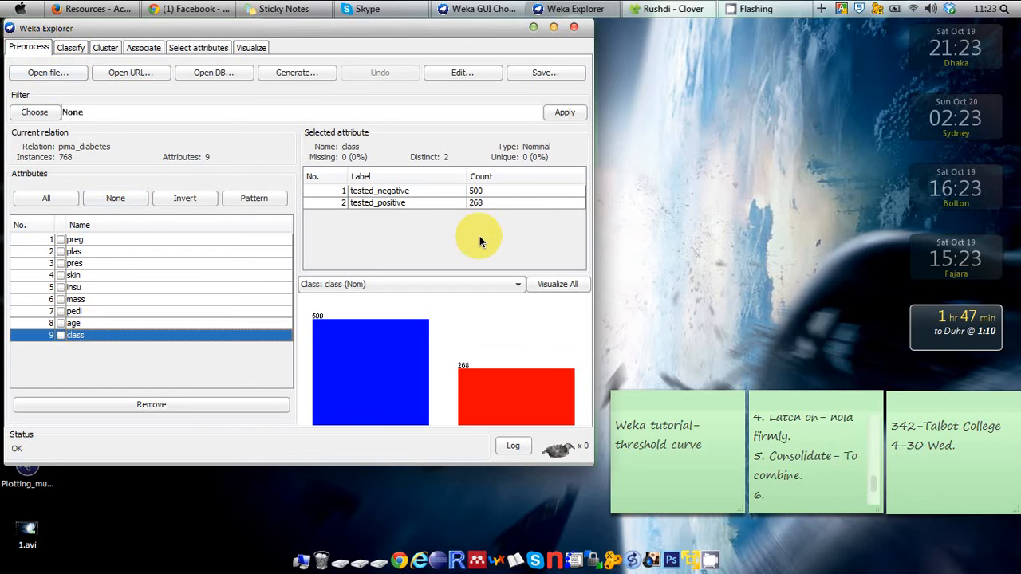
mouse_move(353, 212)
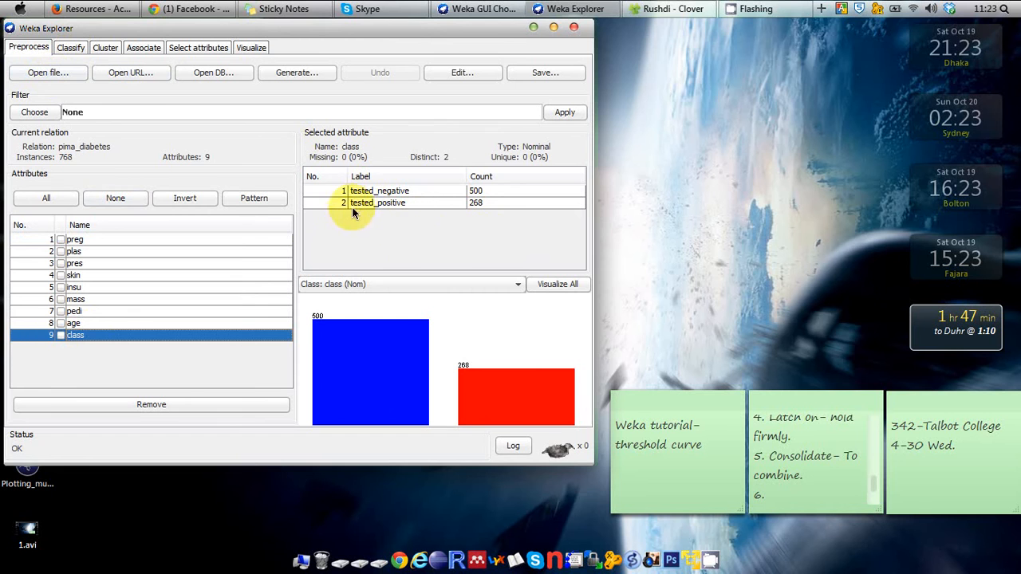
mouse_move(385, 202)
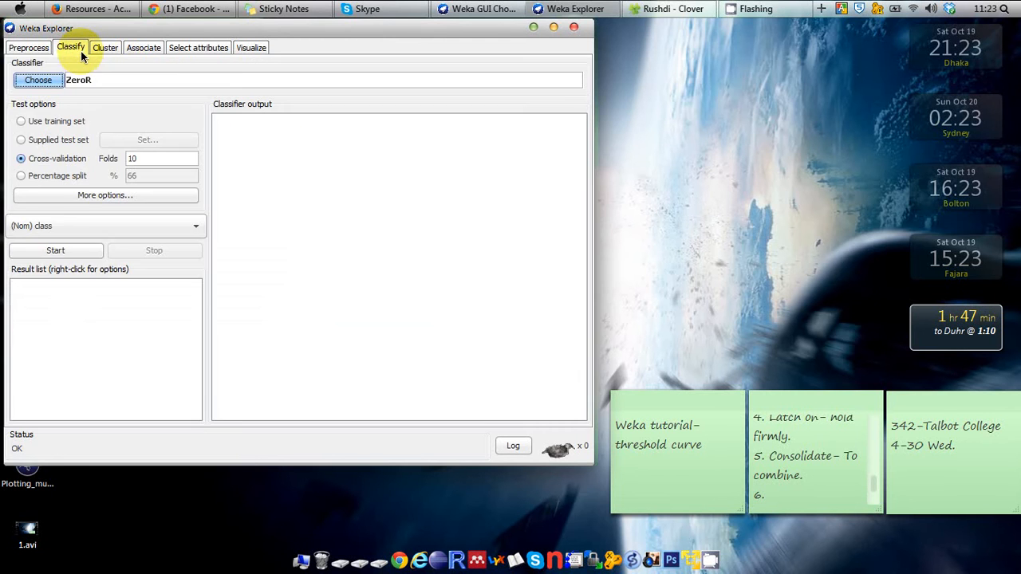
Choose NaiveBayes from the bayes classifier group as the classifier
left_click(38, 80)
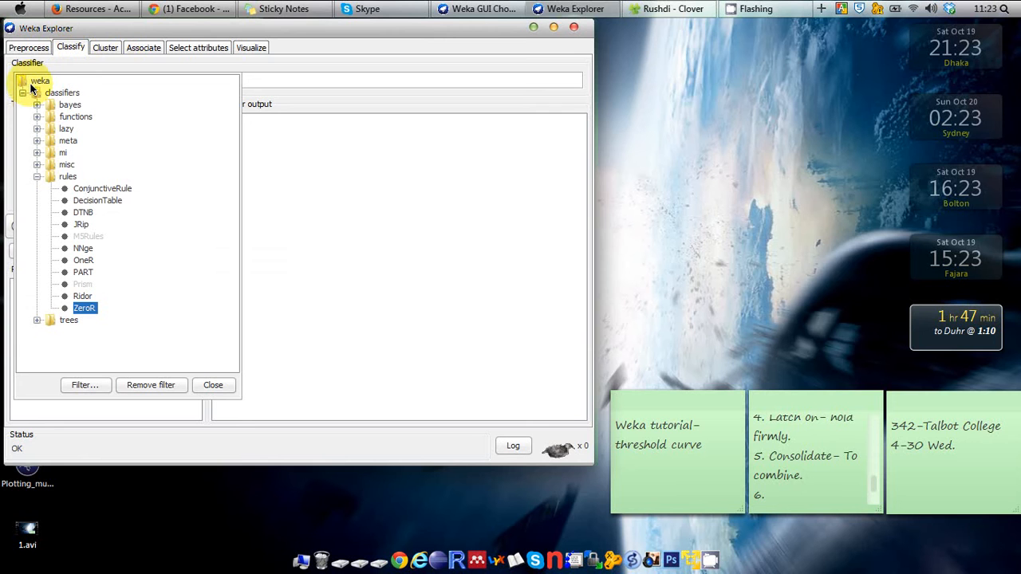
left_click(37, 104)
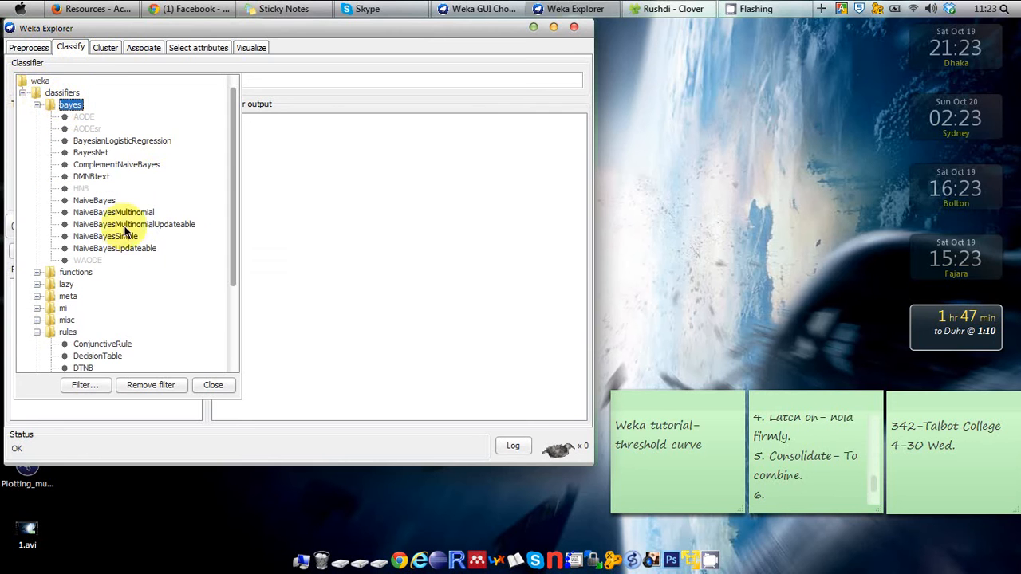
double_click(94, 200)
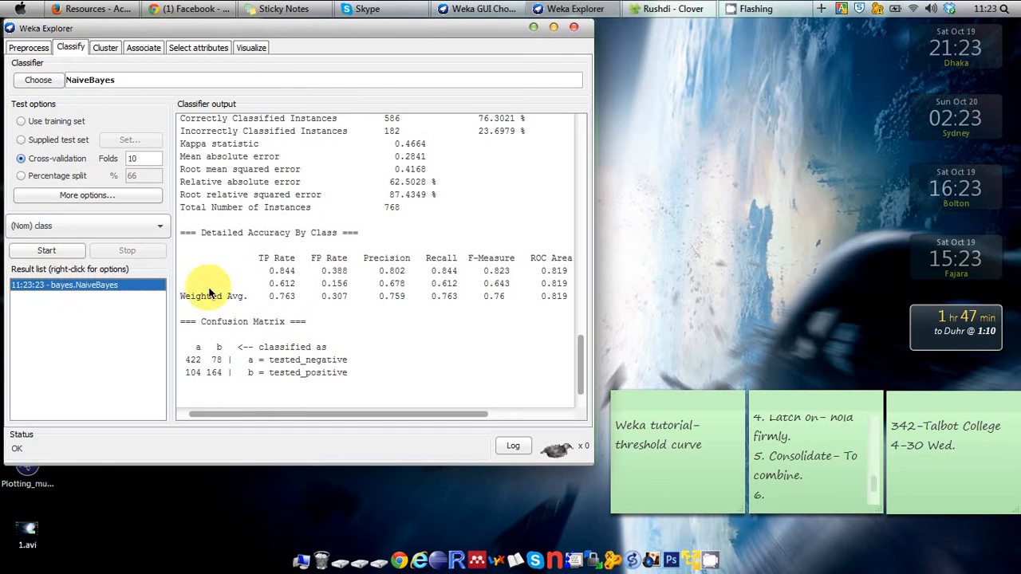
mouse_move(387, 271)
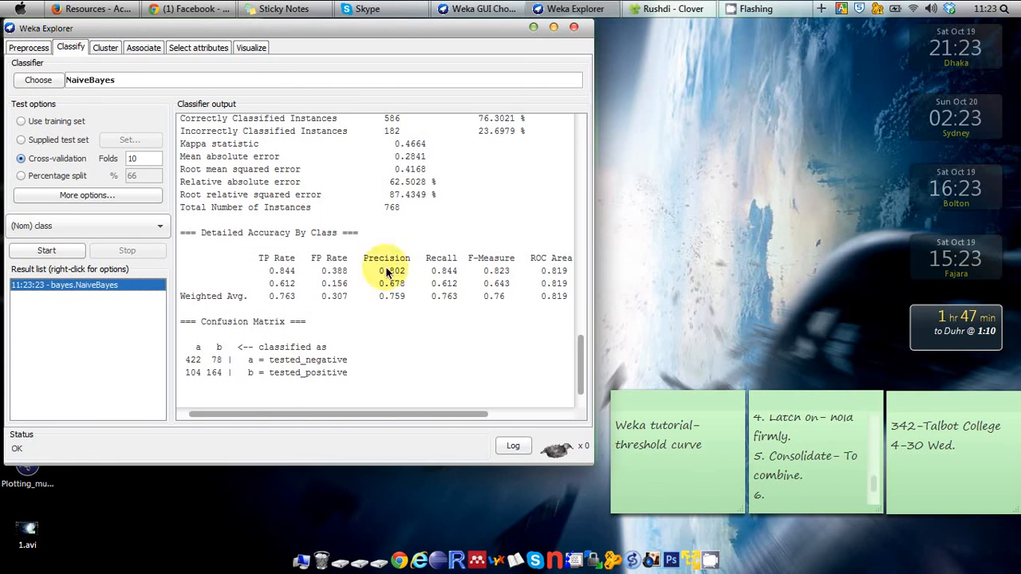
scroll("right", 3)
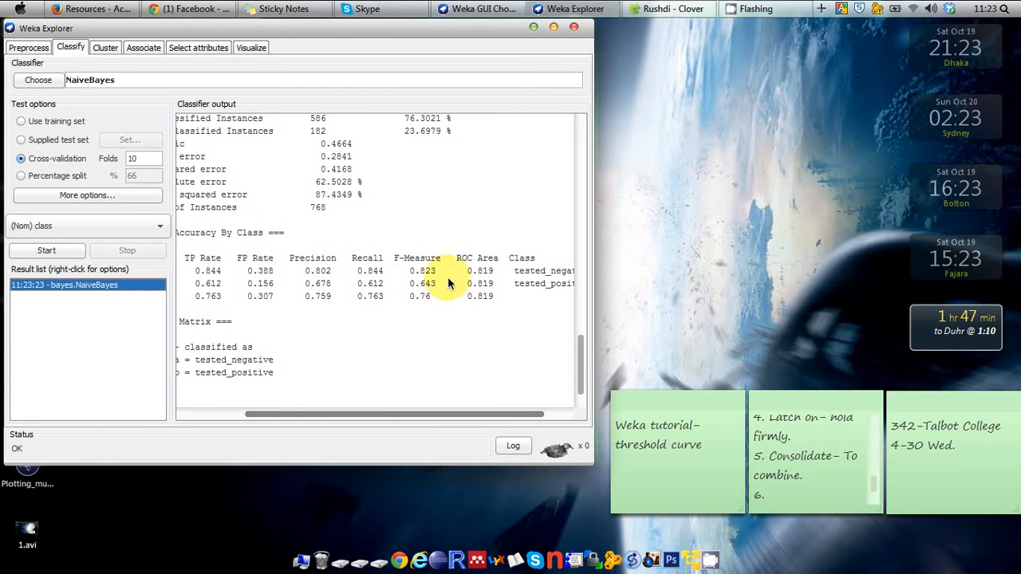
mouse_move(433, 271)
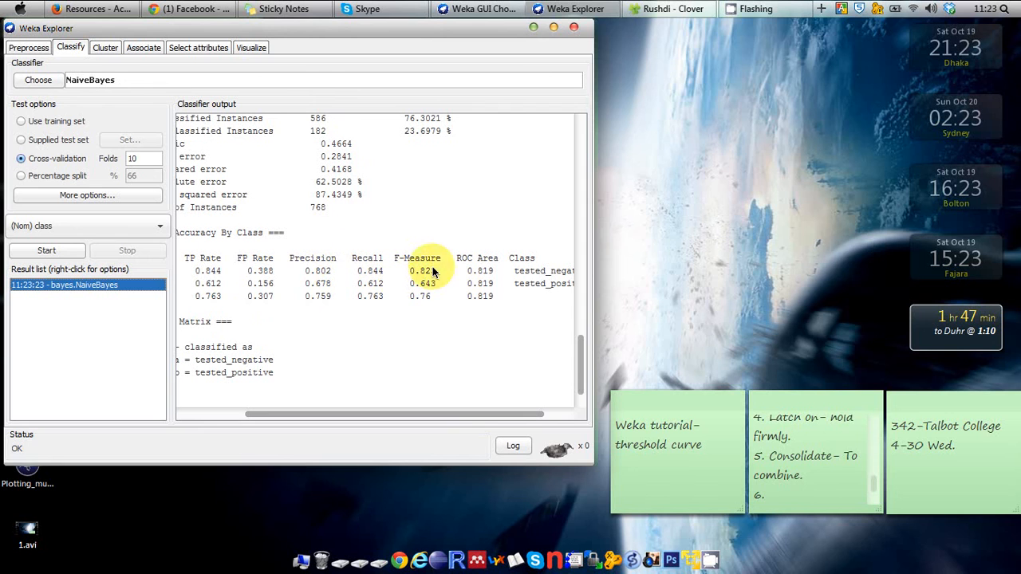
mouse_move(90, 295)
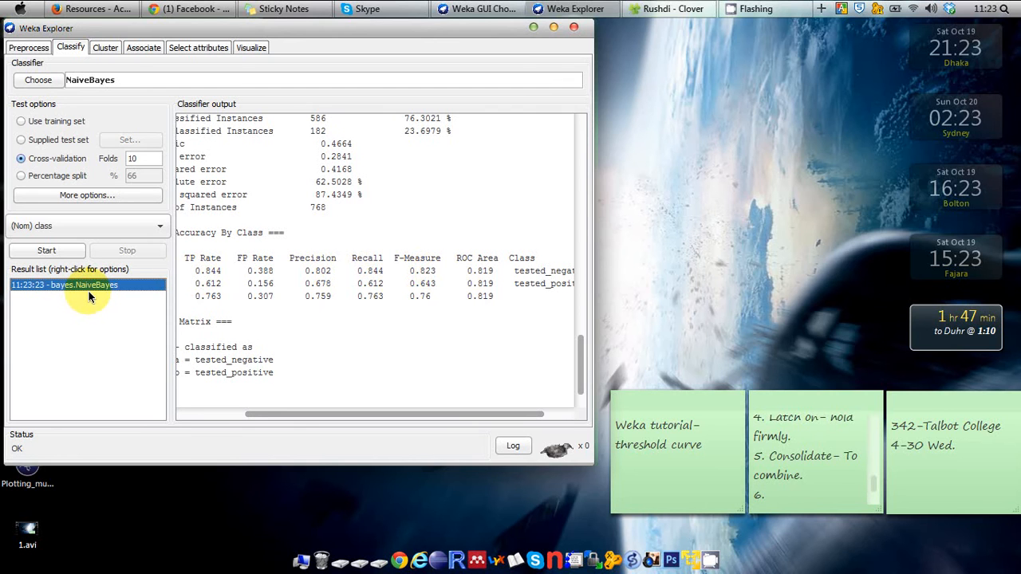
mouse_move(87, 288)
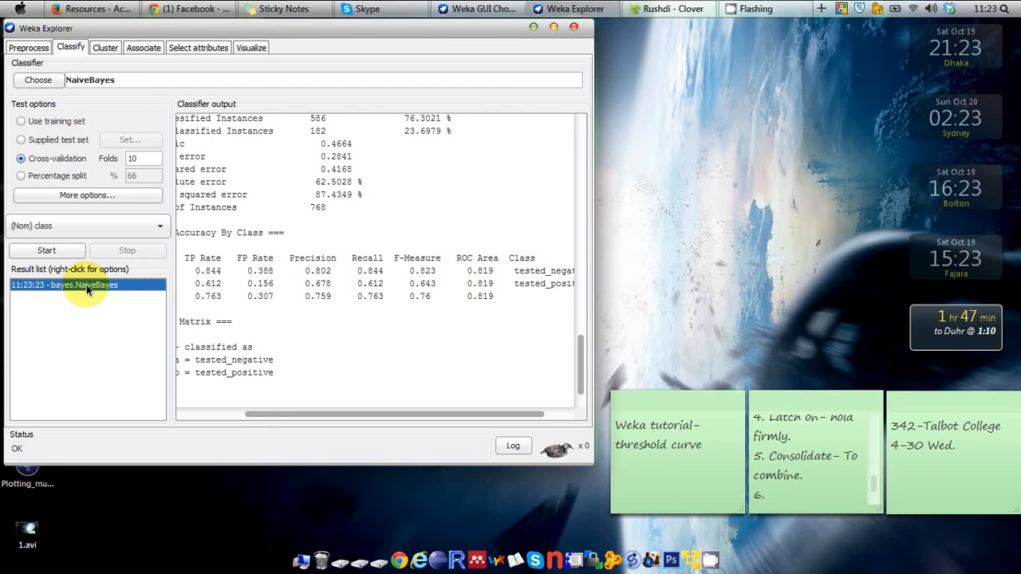
Bring up the result-list options for the bayes.NaiveBayes entry
right_click(63, 285)
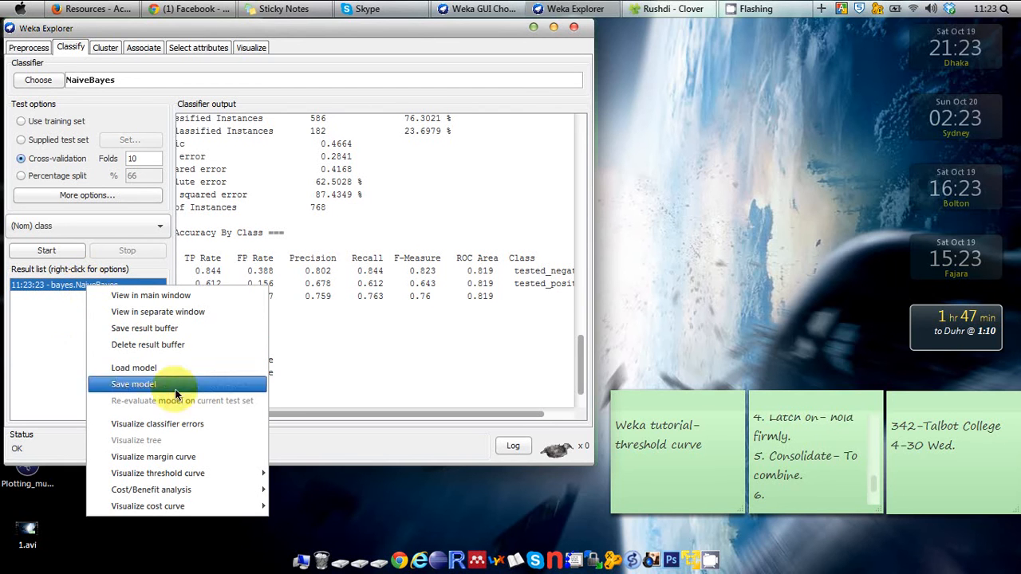
mouse_move(157, 472)
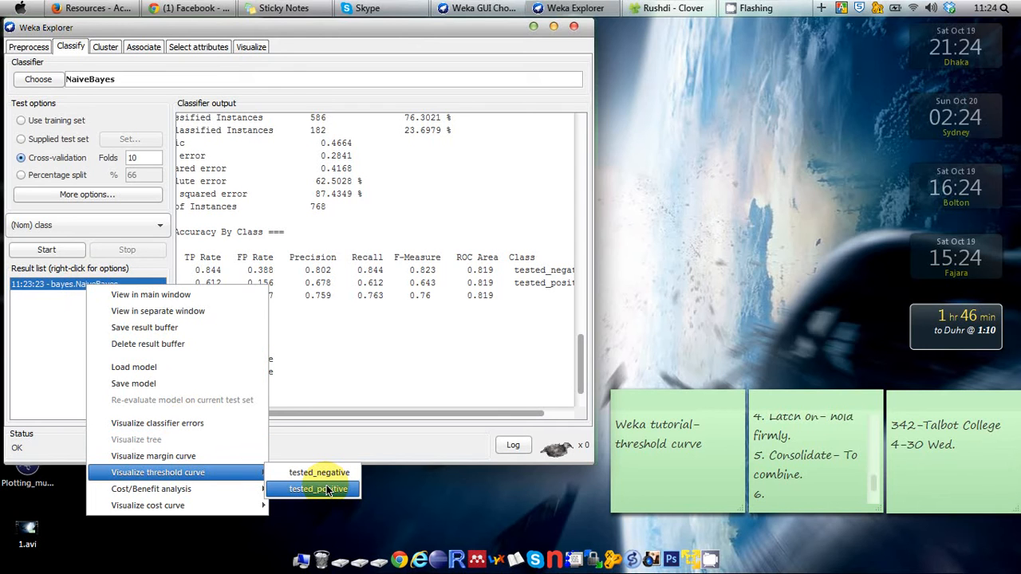
mouse_move(319, 472)
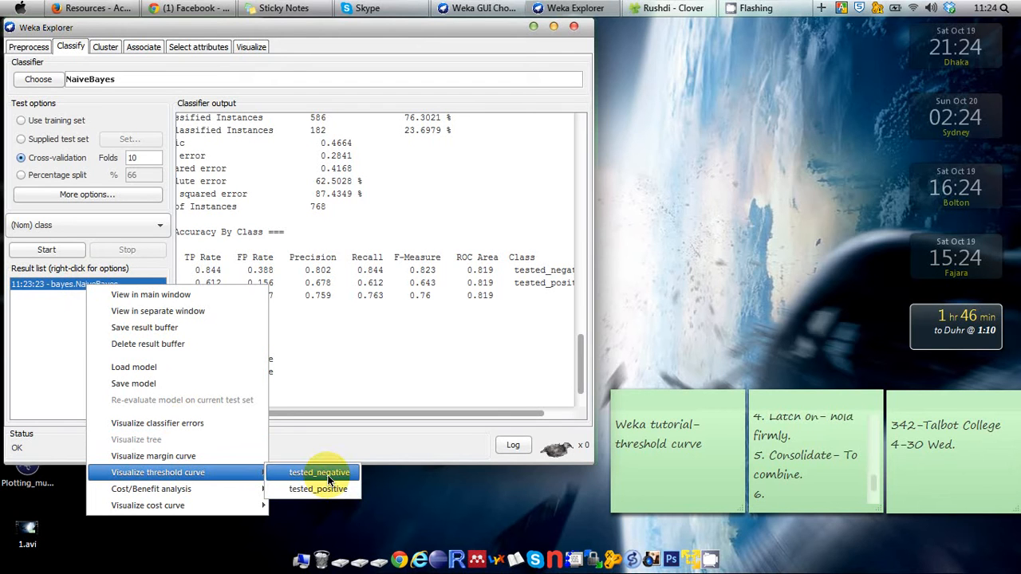
Show the tested_negative threshold curve, ROC area 0.8186
left_click(318, 472)
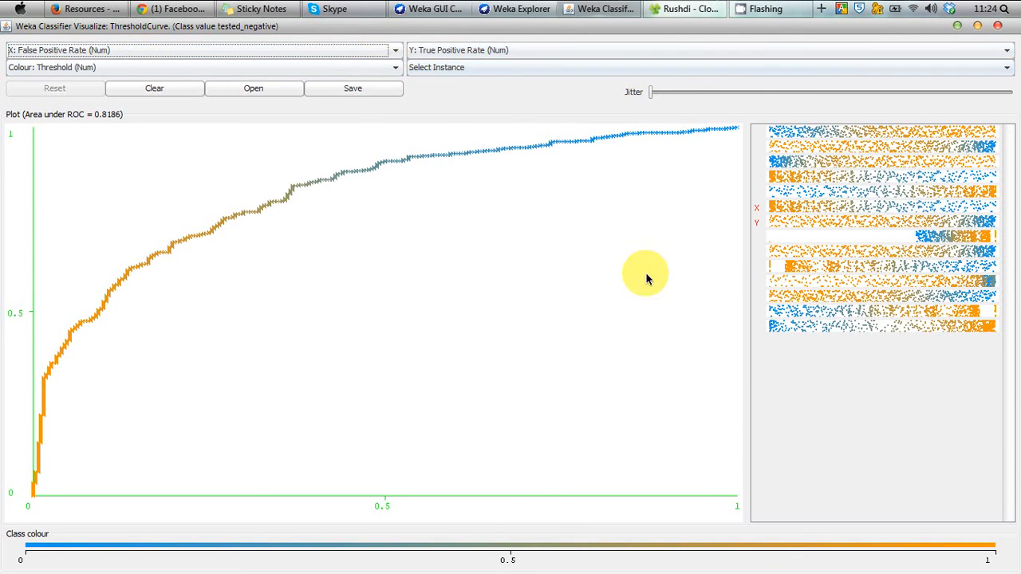
mouse_move(629, 287)
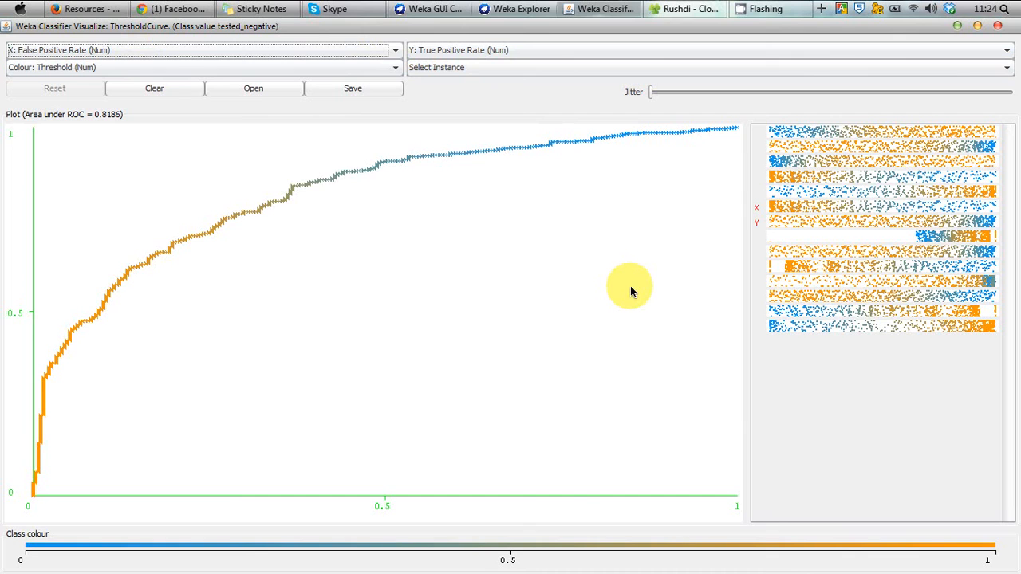
mouse_move(284, 183)
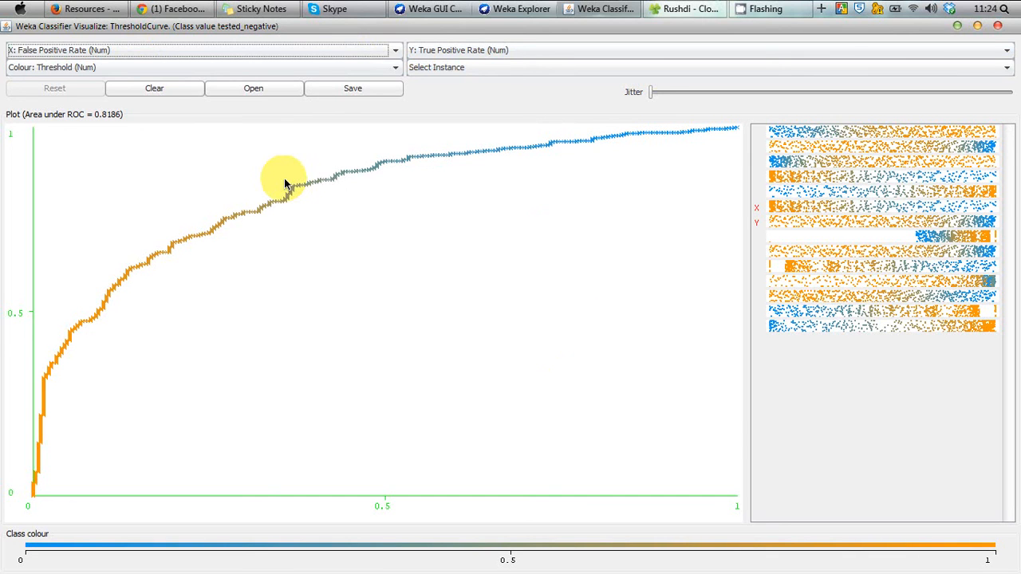
mouse_move(139, 50)
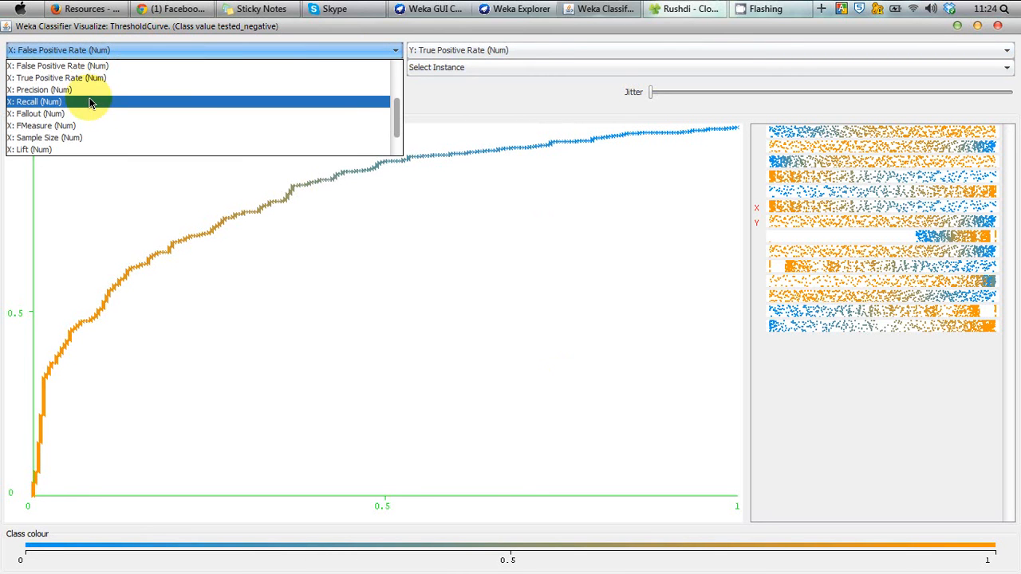
Set the curve axes to X: Recall and Y: Precision
left_click(34, 101)
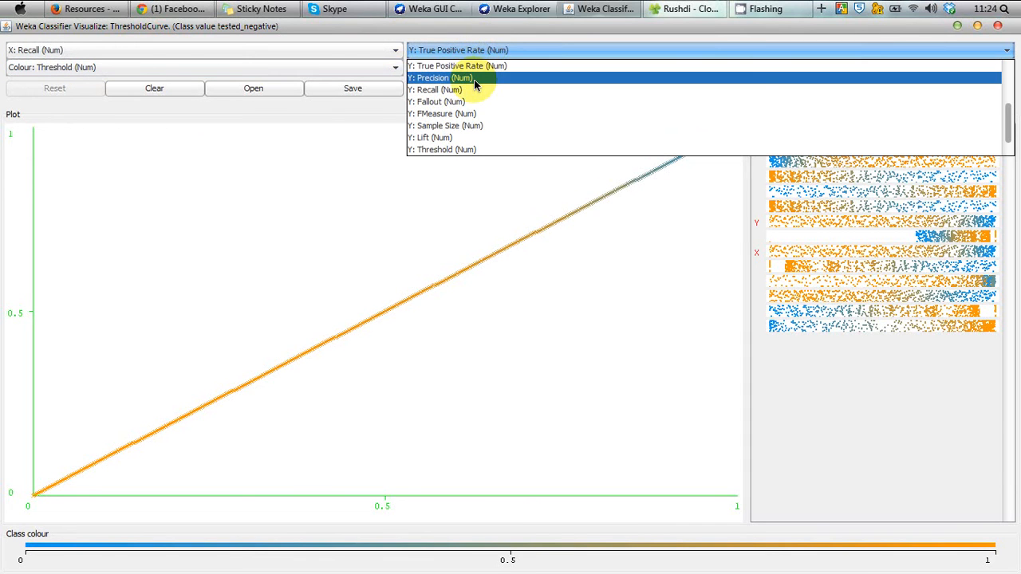
left_click(440, 77)
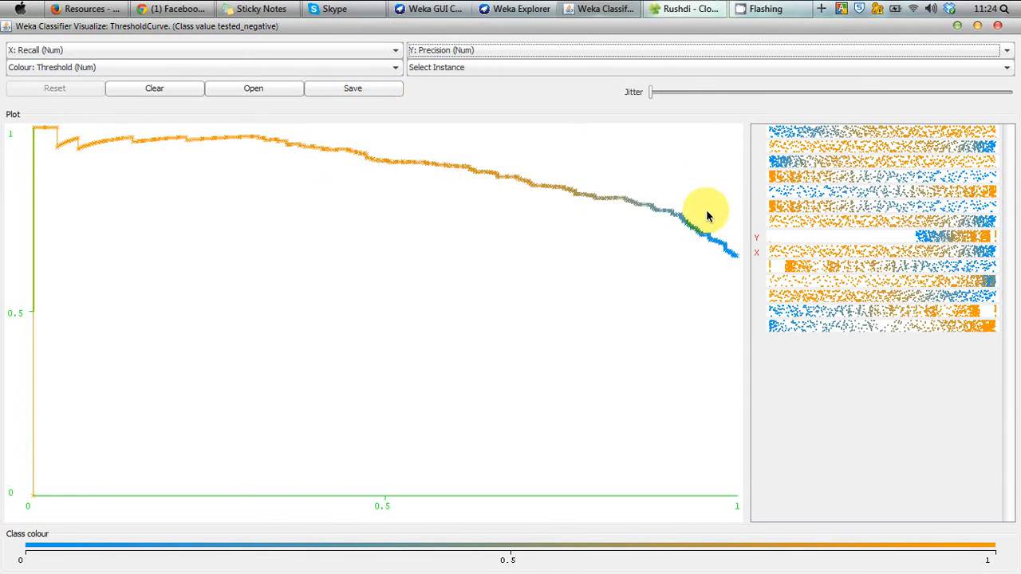
mouse_move(686, 199)
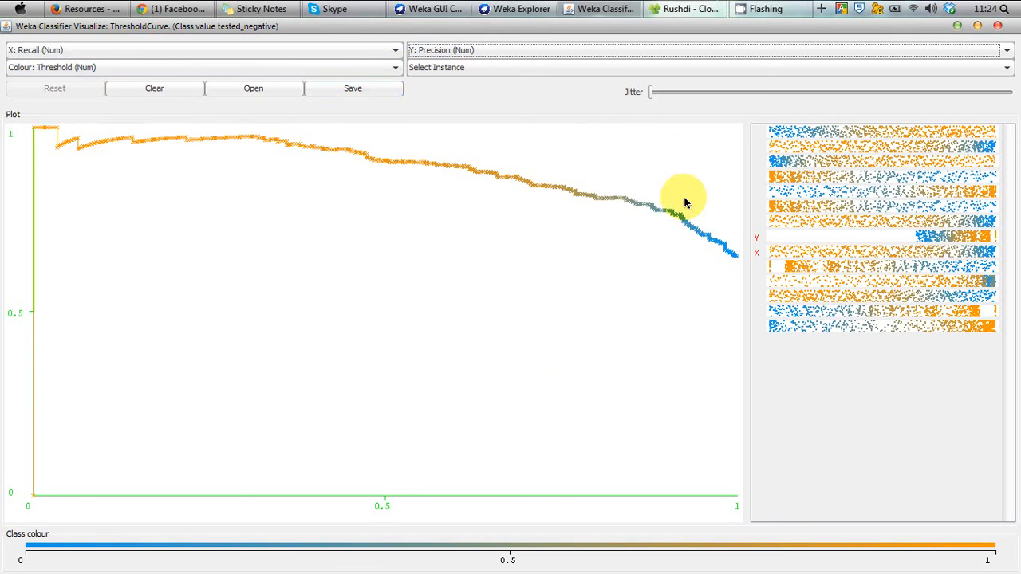
mouse_move(66, 150)
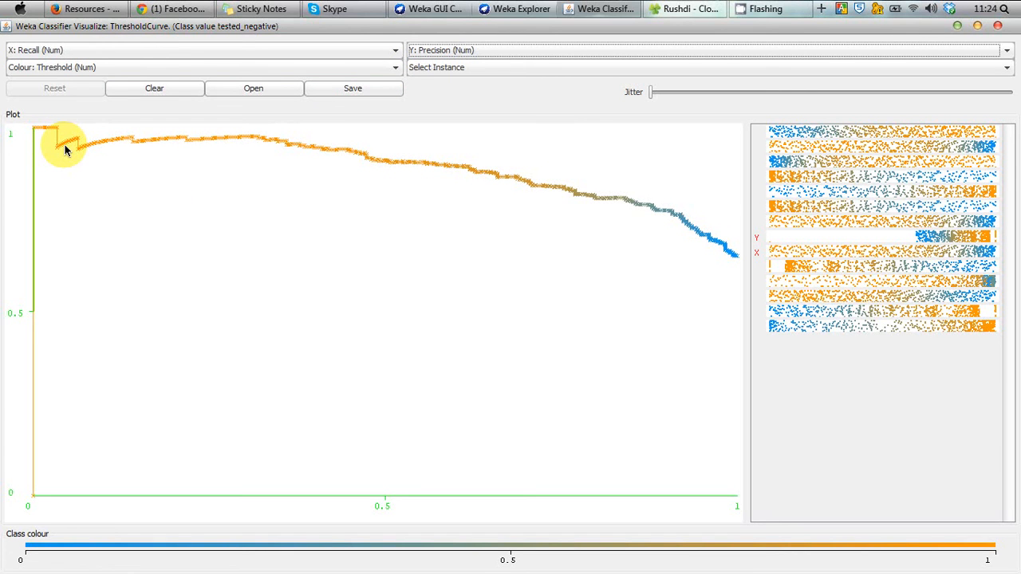
mouse_move(40, 140)
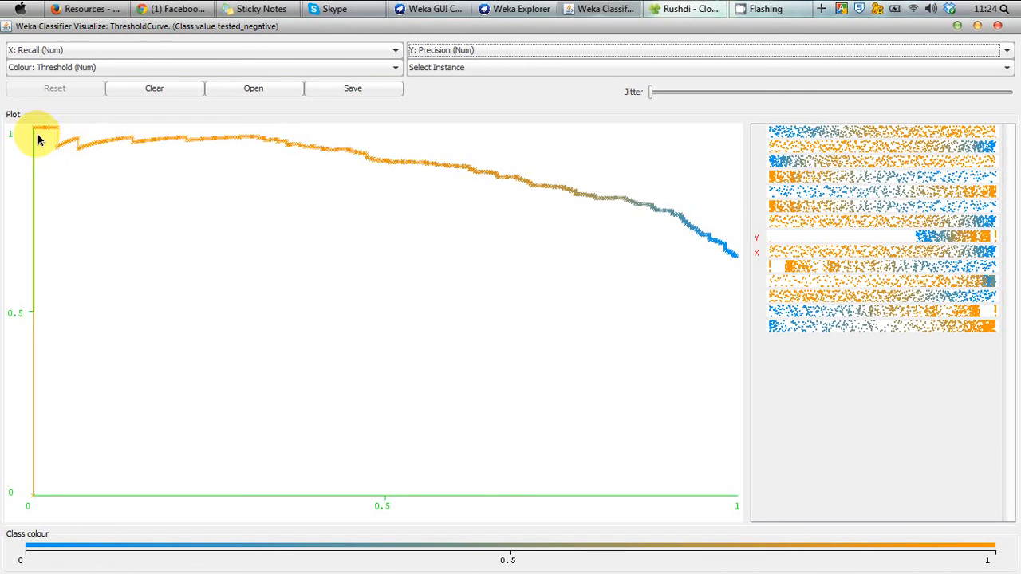
mouse_move(255, 143)
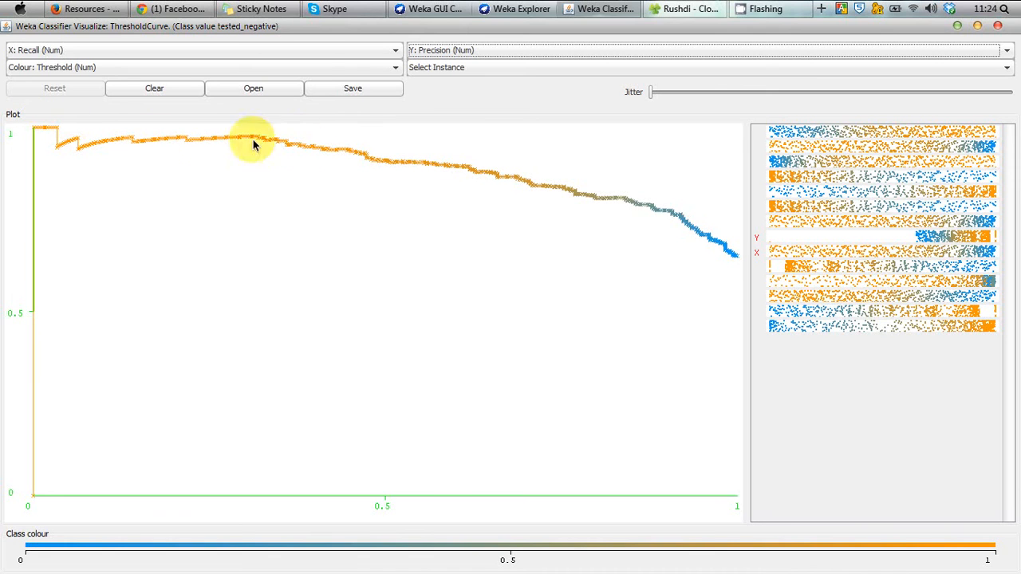
mouse_move(90, 142)
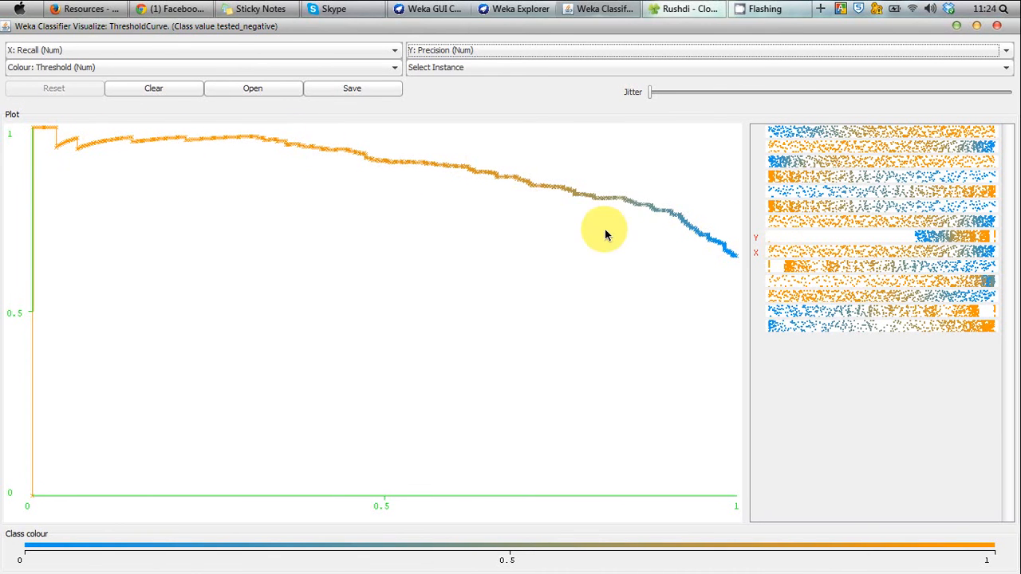
mouse_move(313, 189)
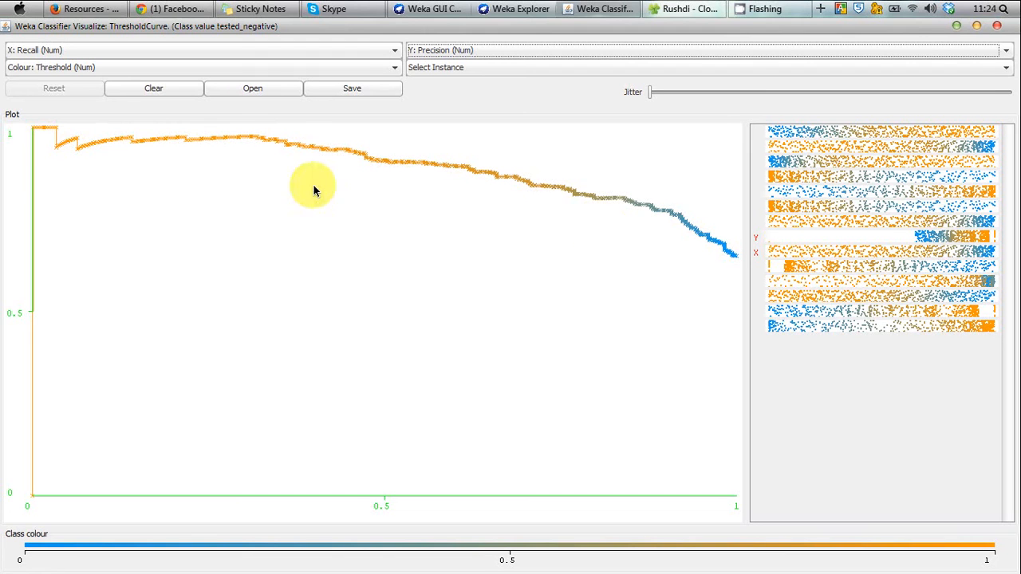
mouse_move(24, 275)
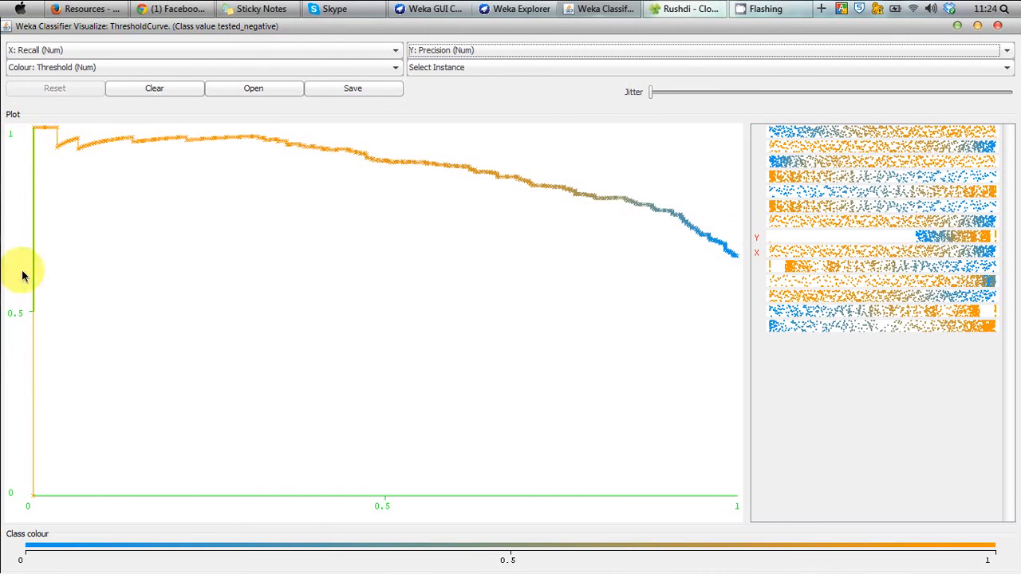
mouse_move(9, 373)
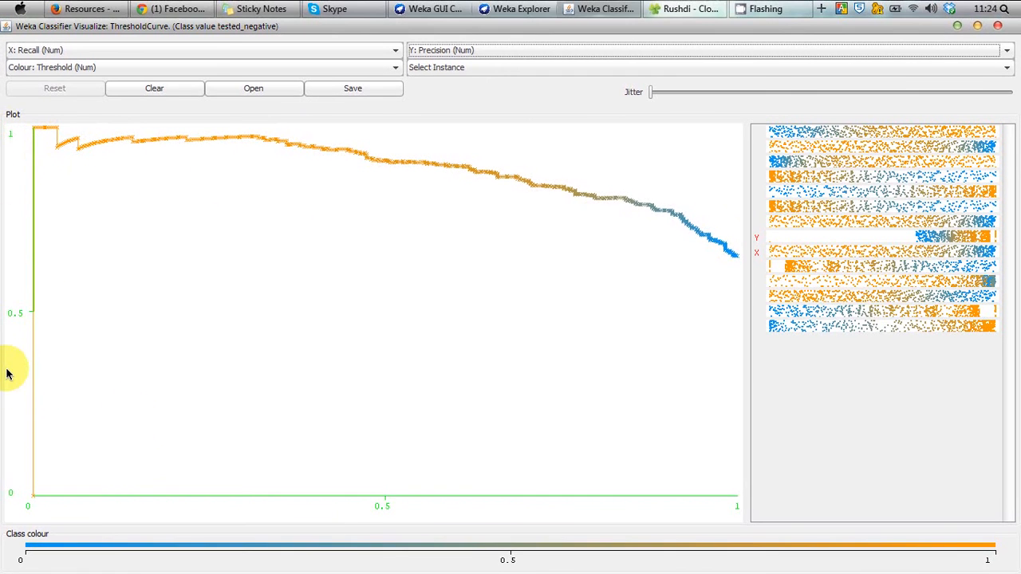
mouse_move(178, 273)
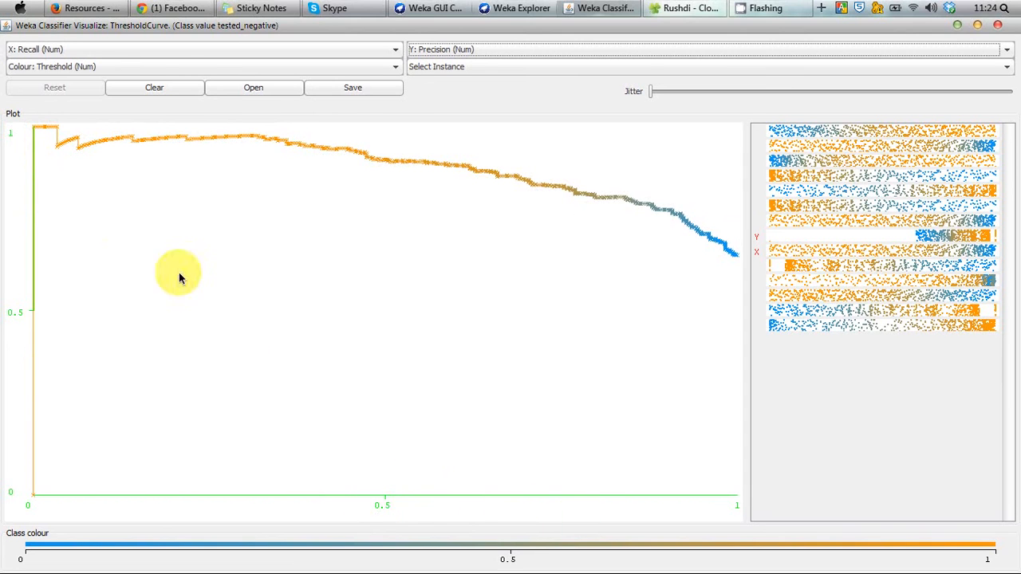
mouse_move(732, 132)
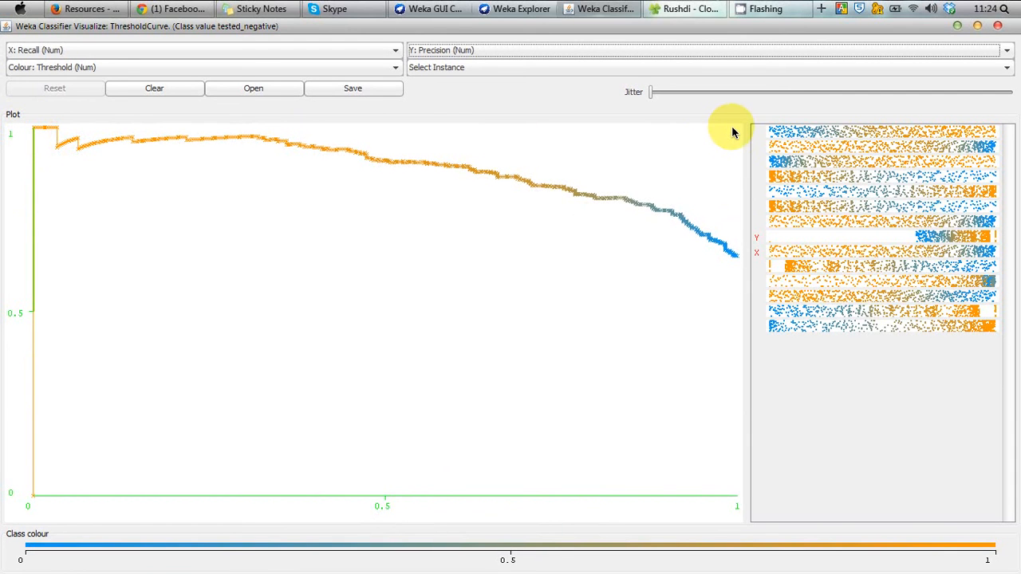
mouse_move(740, 130)
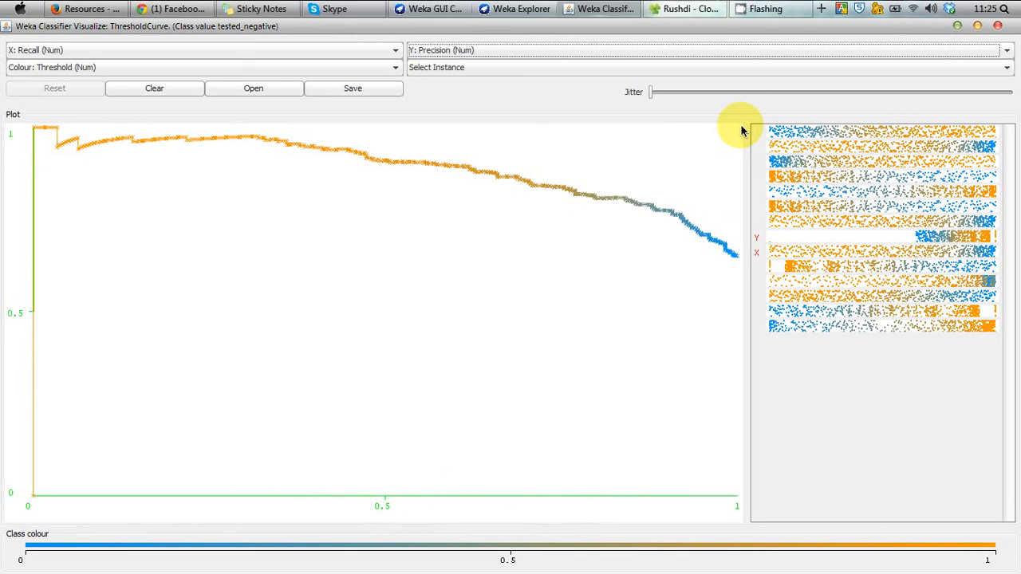
mouse_move(28, 140)
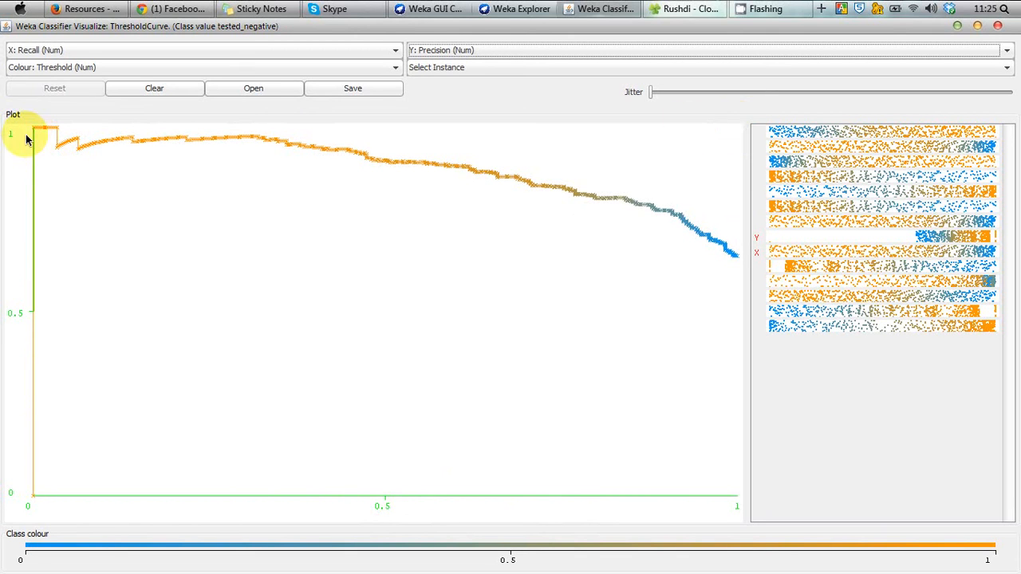
mouse_move(429, 124)
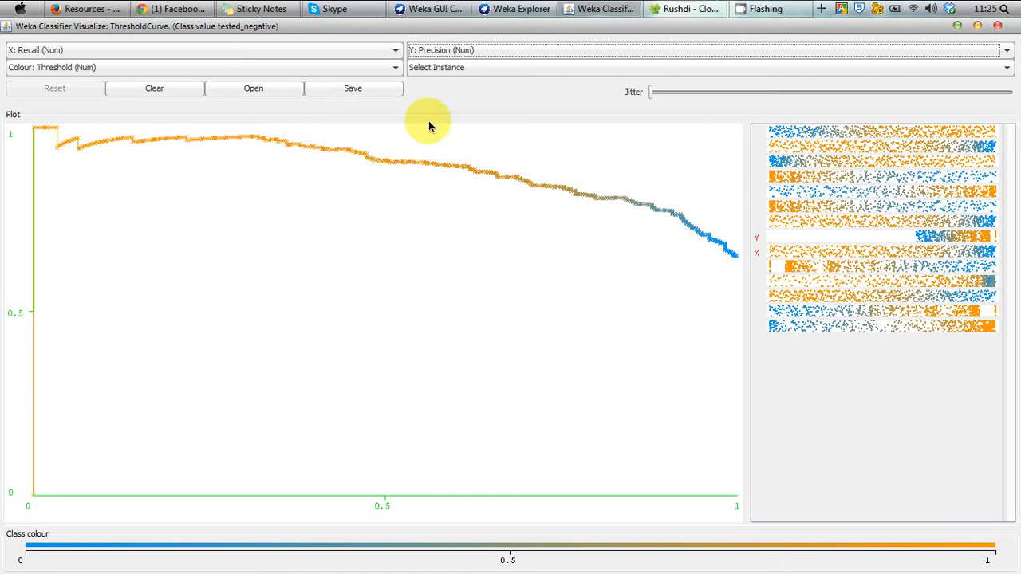
mouse_move(737, 124)
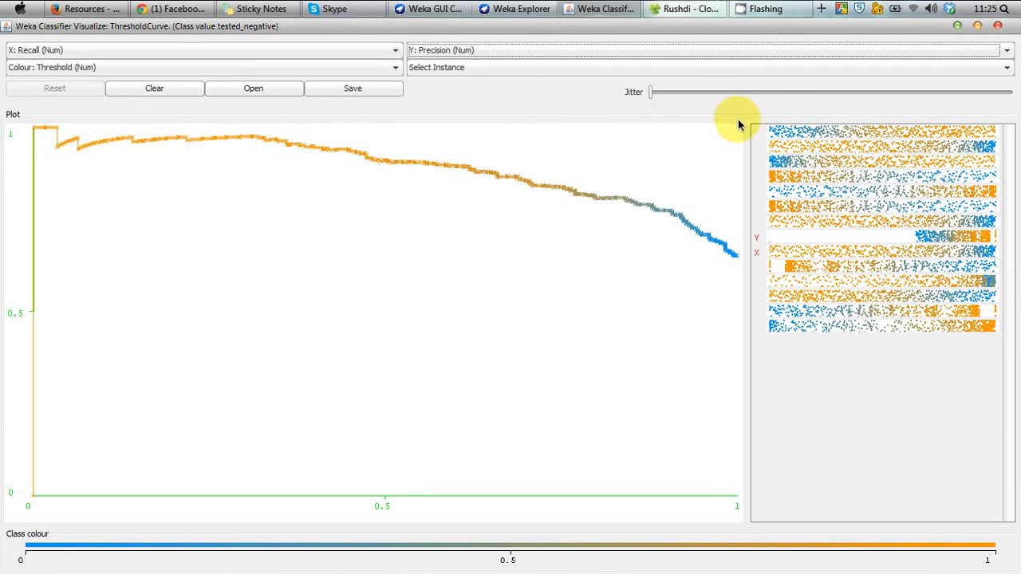
mouse_move(724, 426)
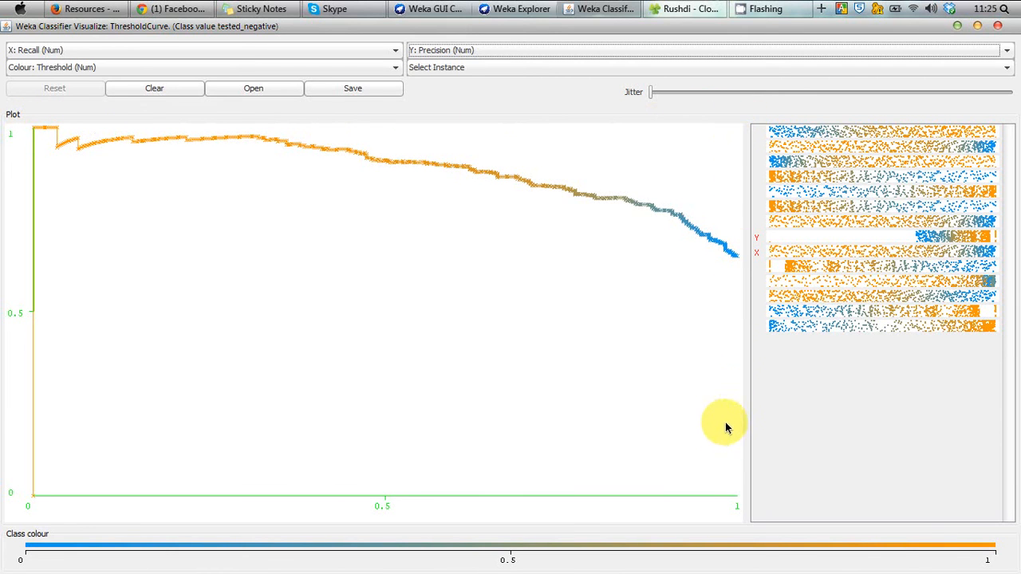
mouse_move(730, 120)
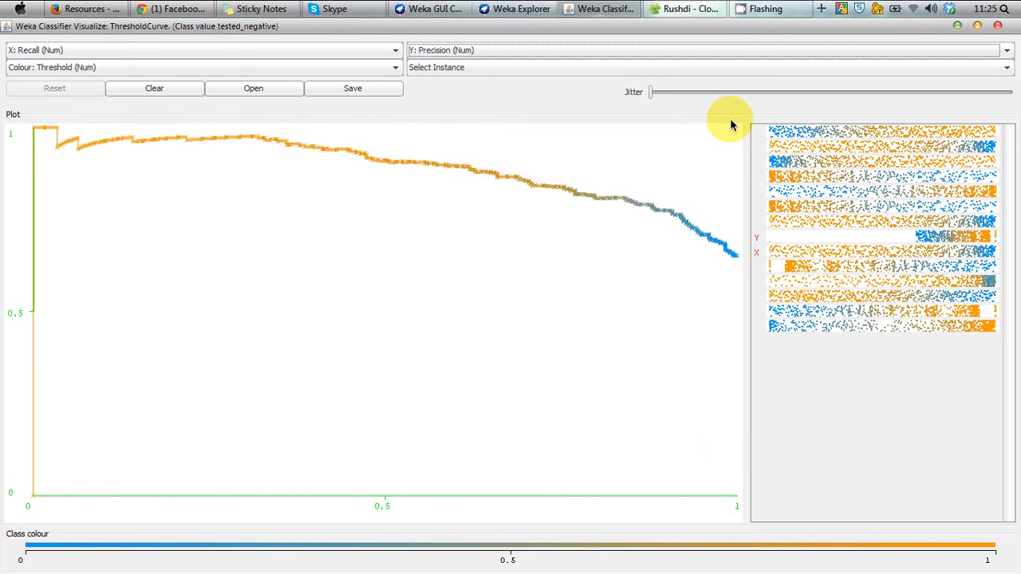
mouse_move(316, 178)
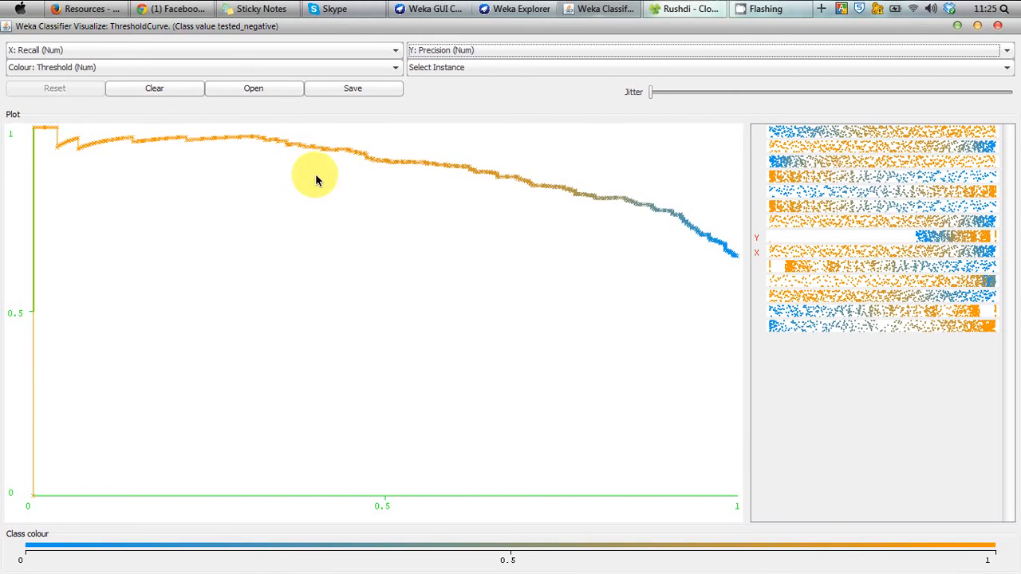
mouse_move(339, 151)
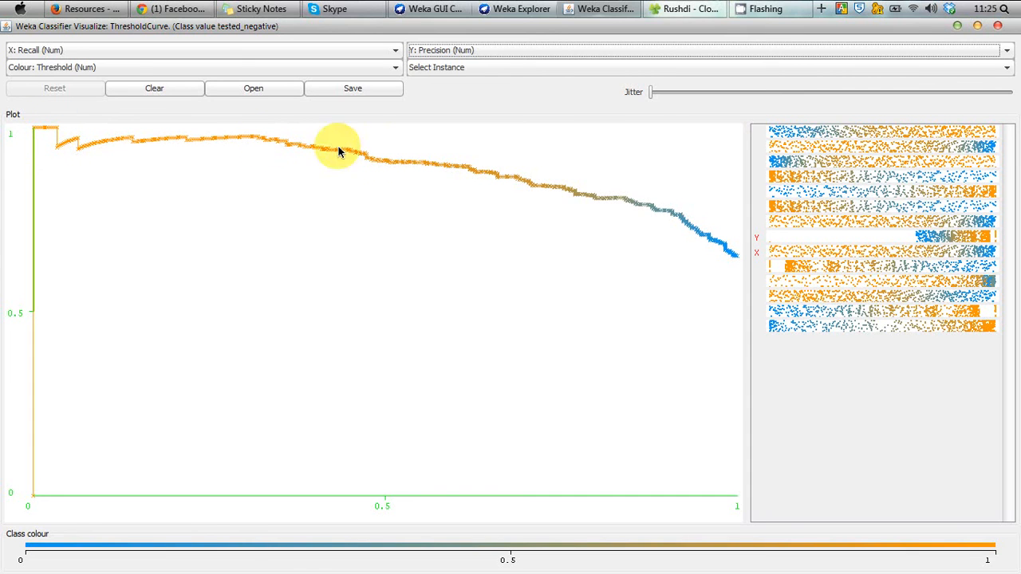
mouse_move(496, 158)
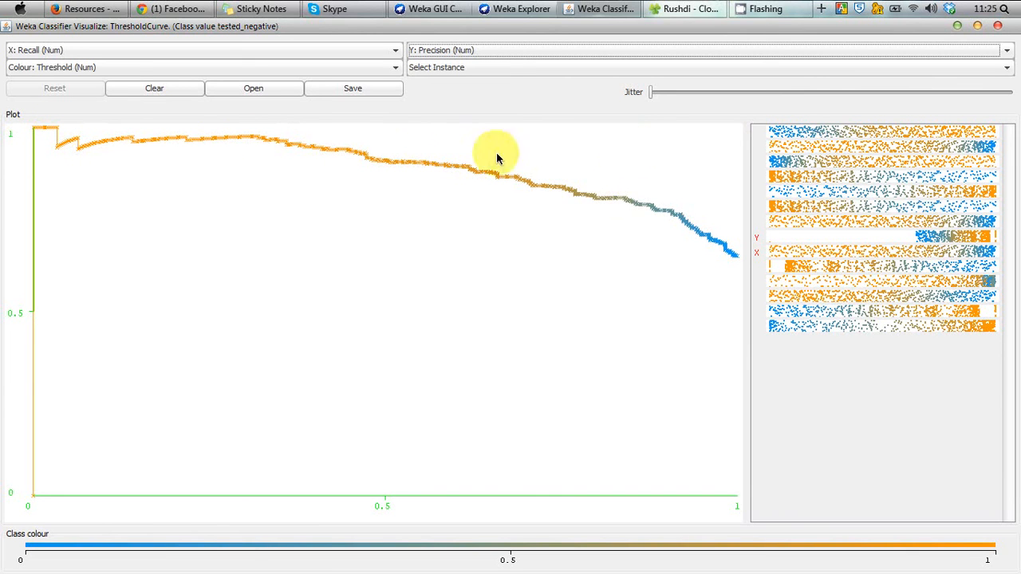
mouse_move(747, 129)
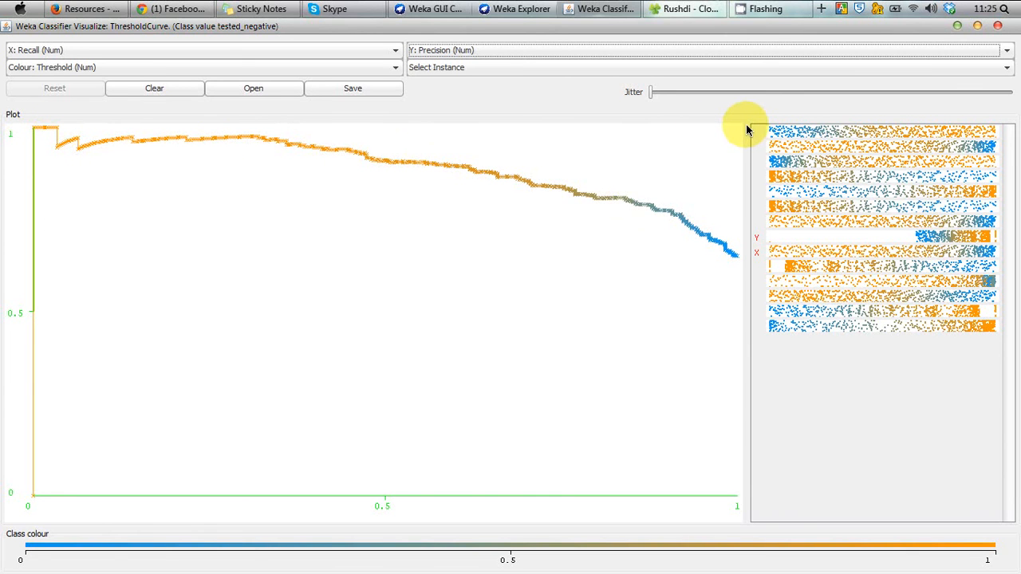